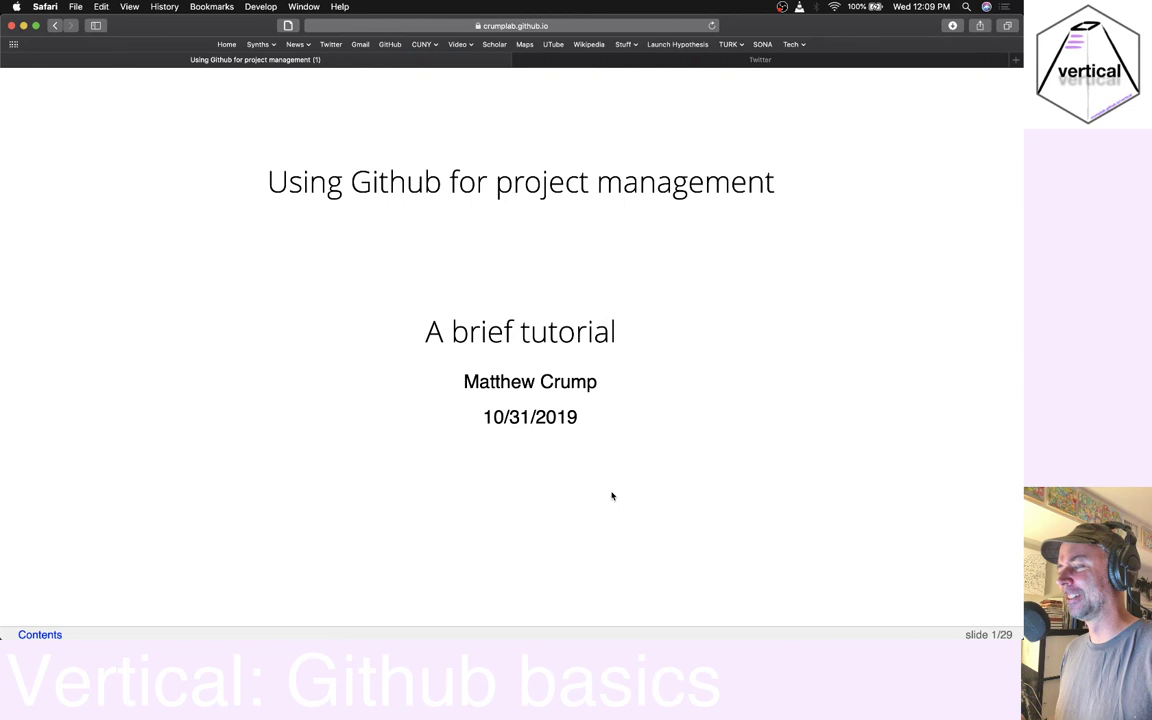
pyautogui.moveTo(704, 458)
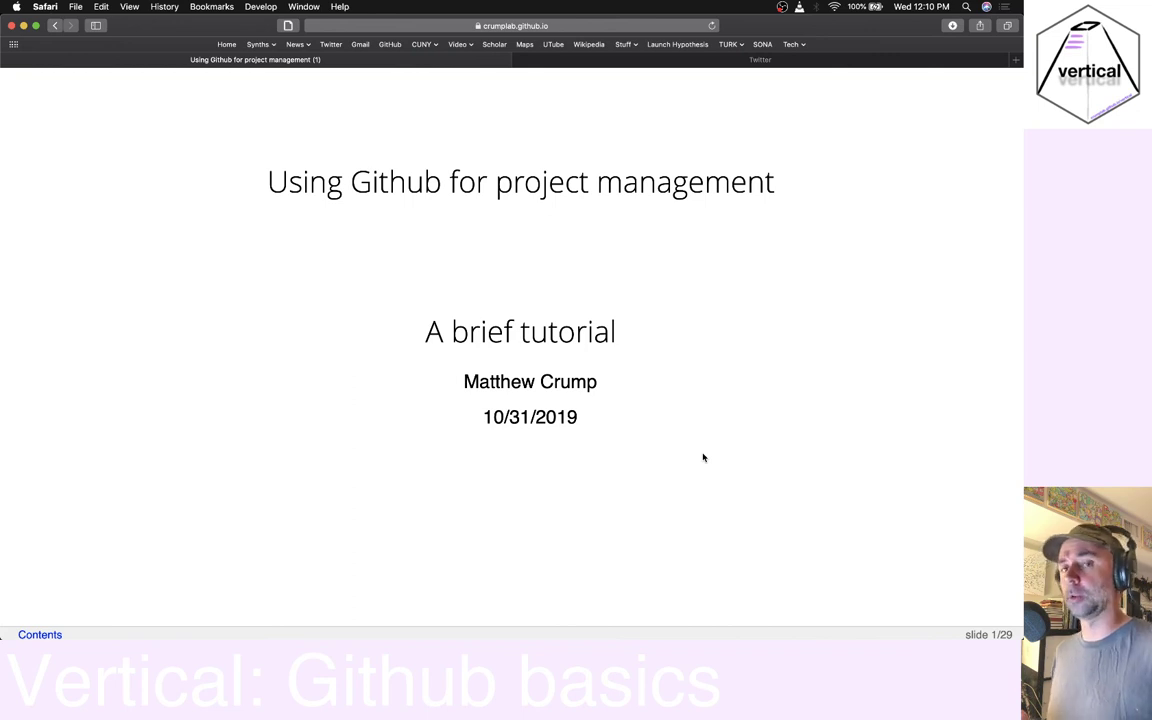
# Advance from the title slide through to slide 8, 'Keeping (g)it simple'
pyautogui.press('Right')
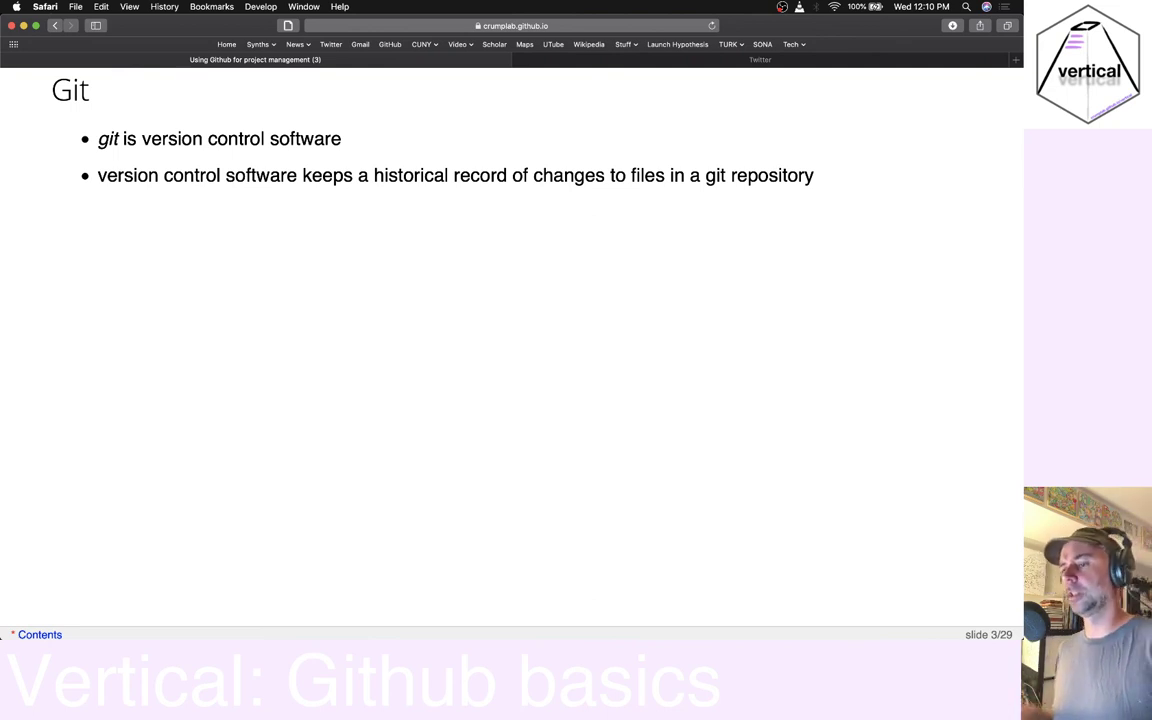
pyautogui.moveTo(376, 400)
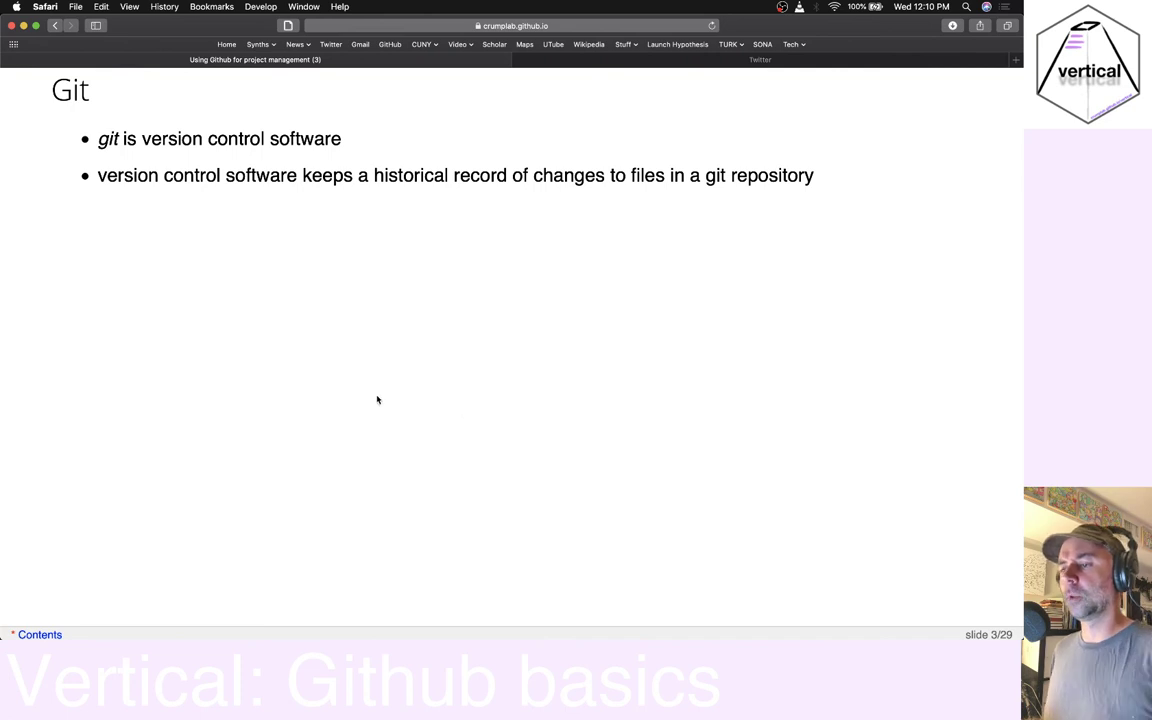
pyautogui.moveTo(256, 336)
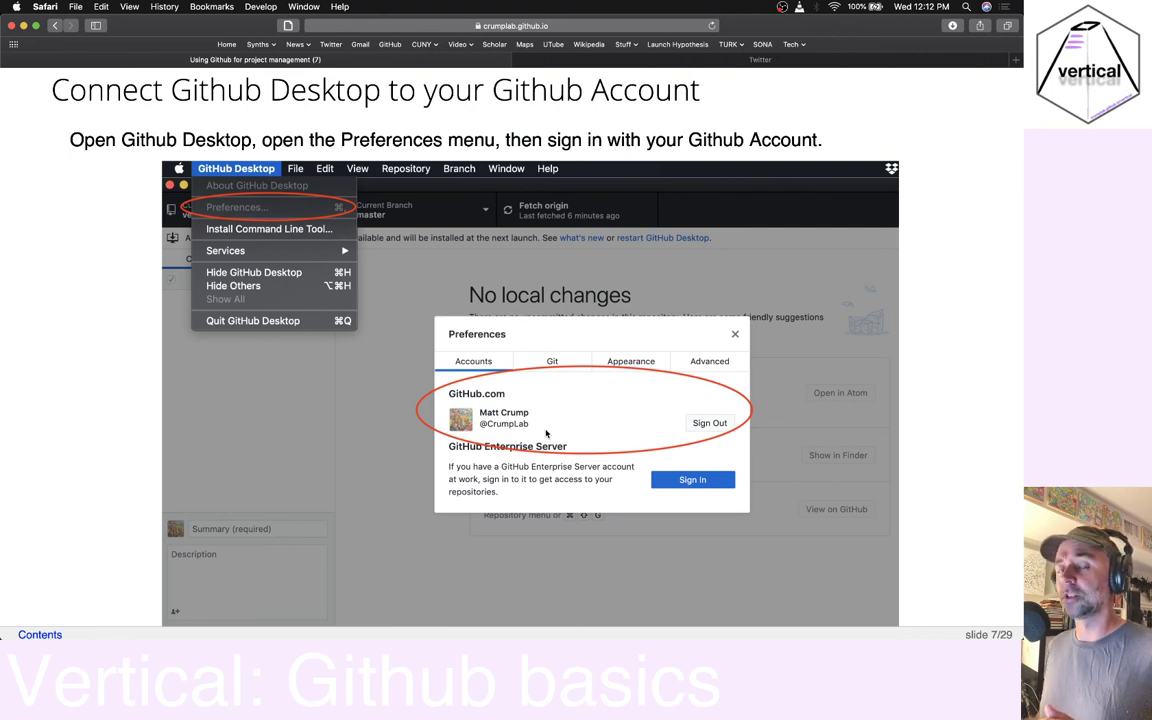
pyautogui.moveTo(934, 370)
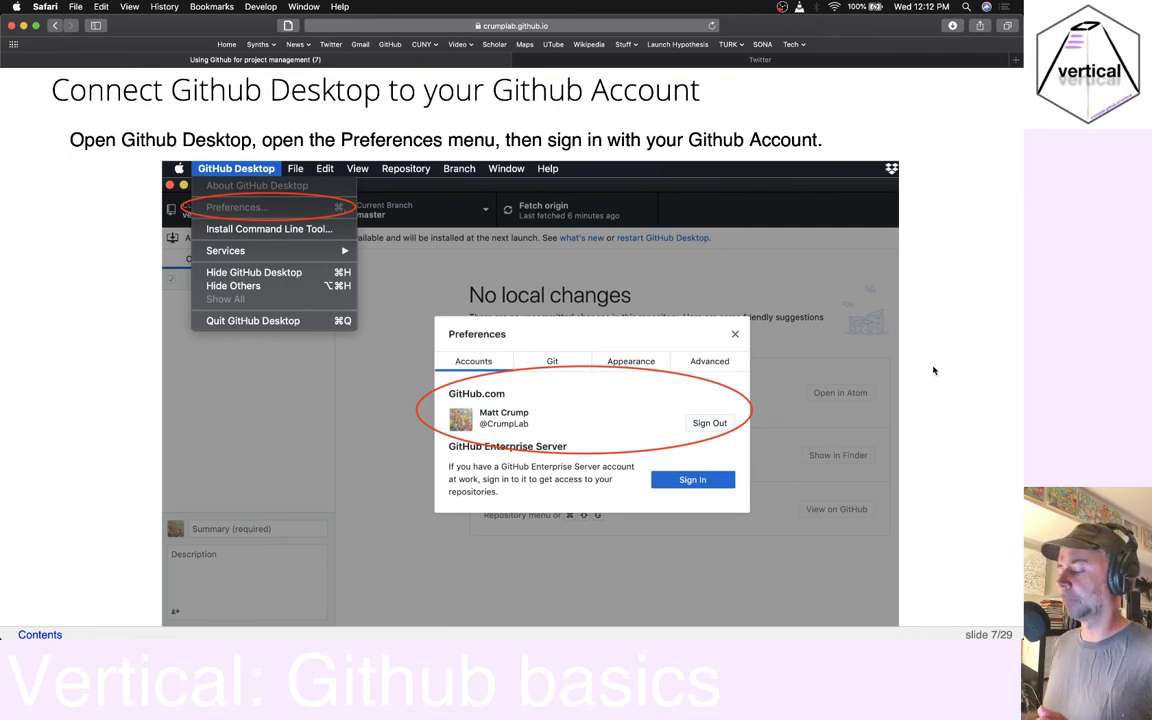
pyautogui.press('right')
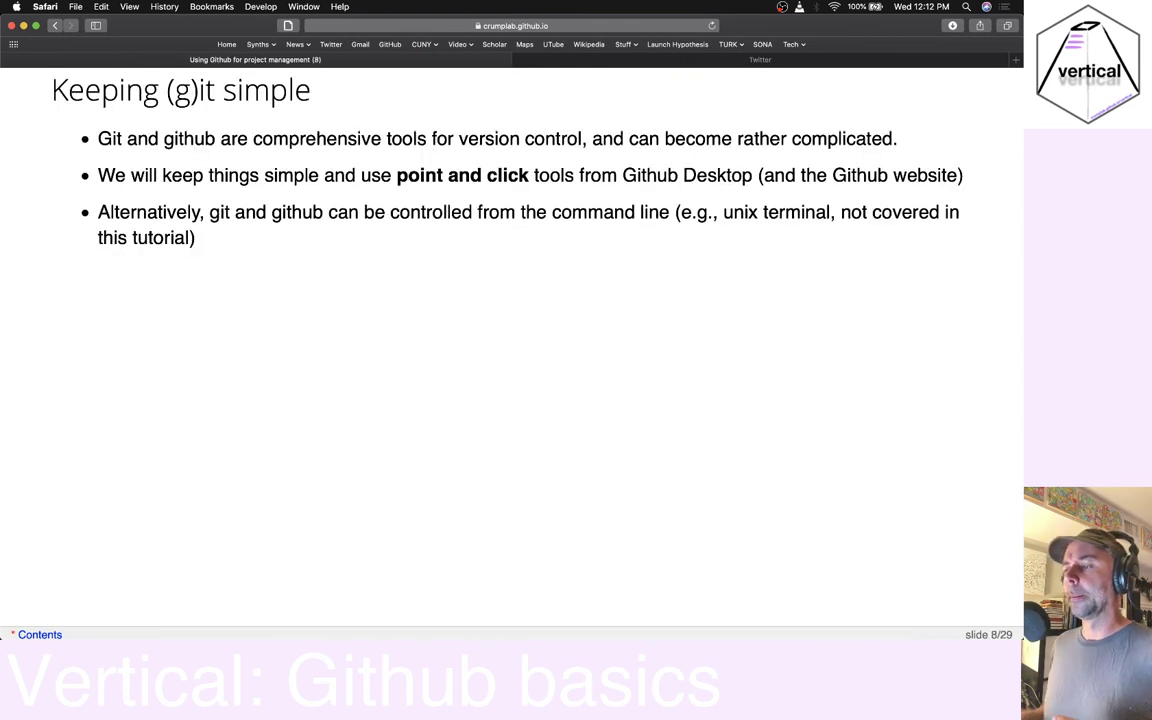
# Advance through slide 9 comparing normal and git folders to slide 10 on git folder history
pyautogui.press('right')
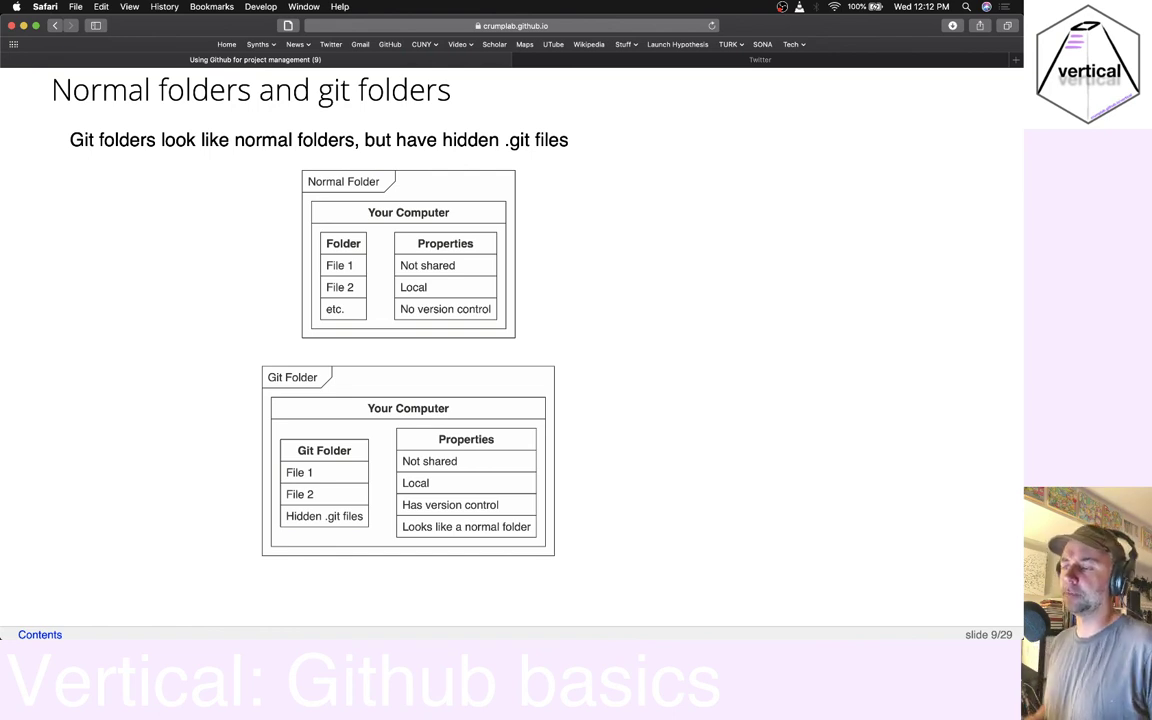
pyautogui.moveTo(914, 368)
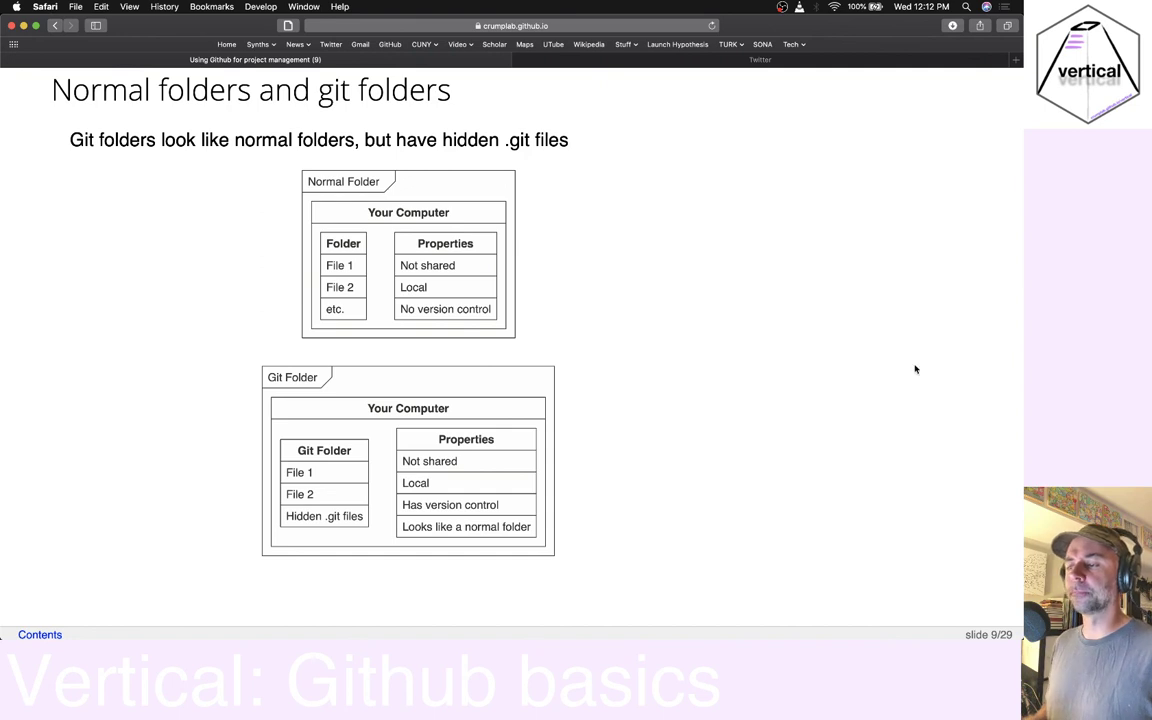
pyautogui.moveTo(762, 250)
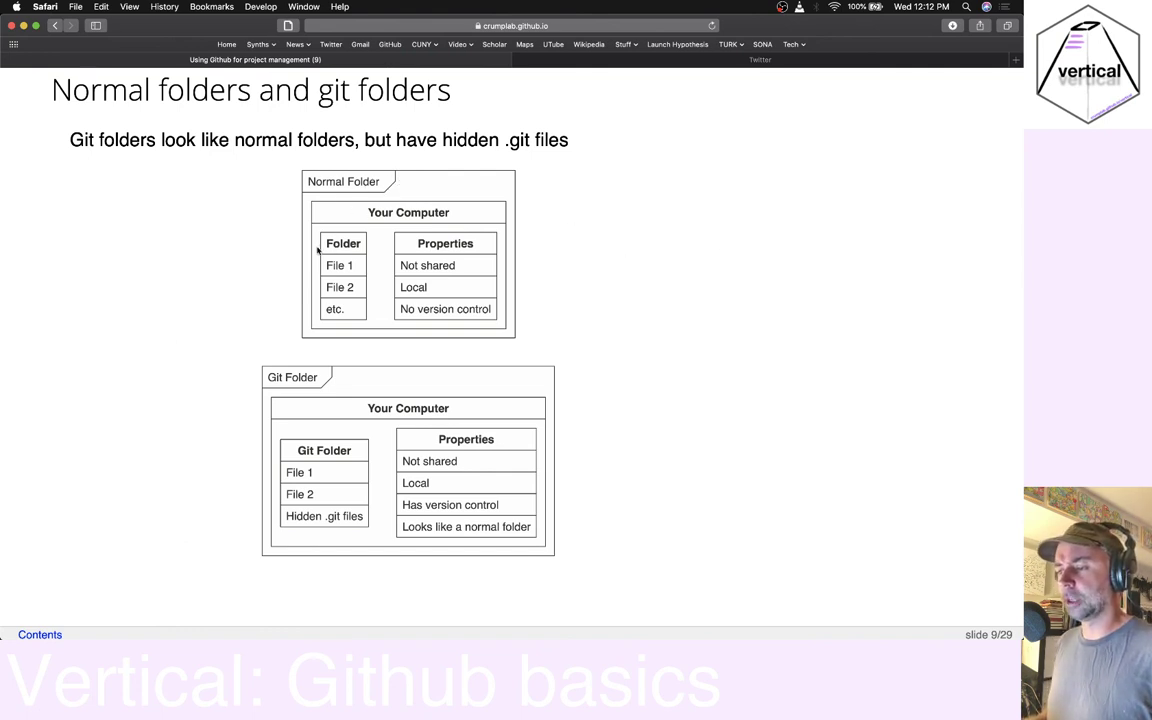
pyautogui.moveTo(340, 256)
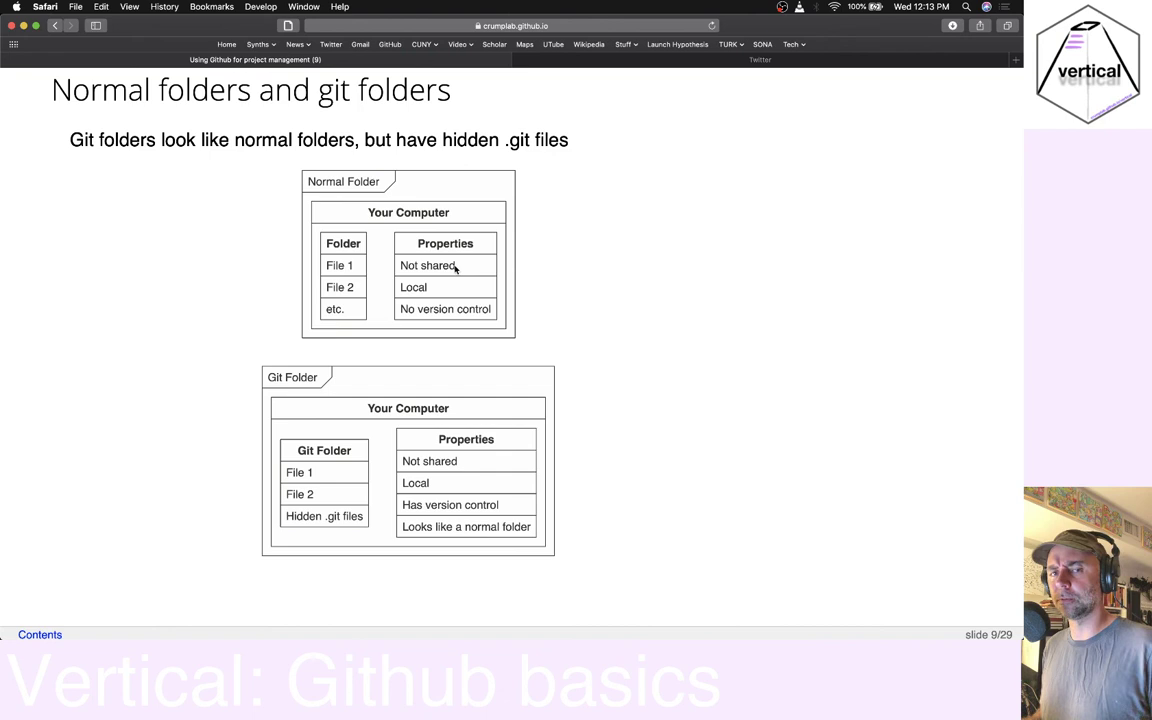
pyautogui.moveTo(430, 290)
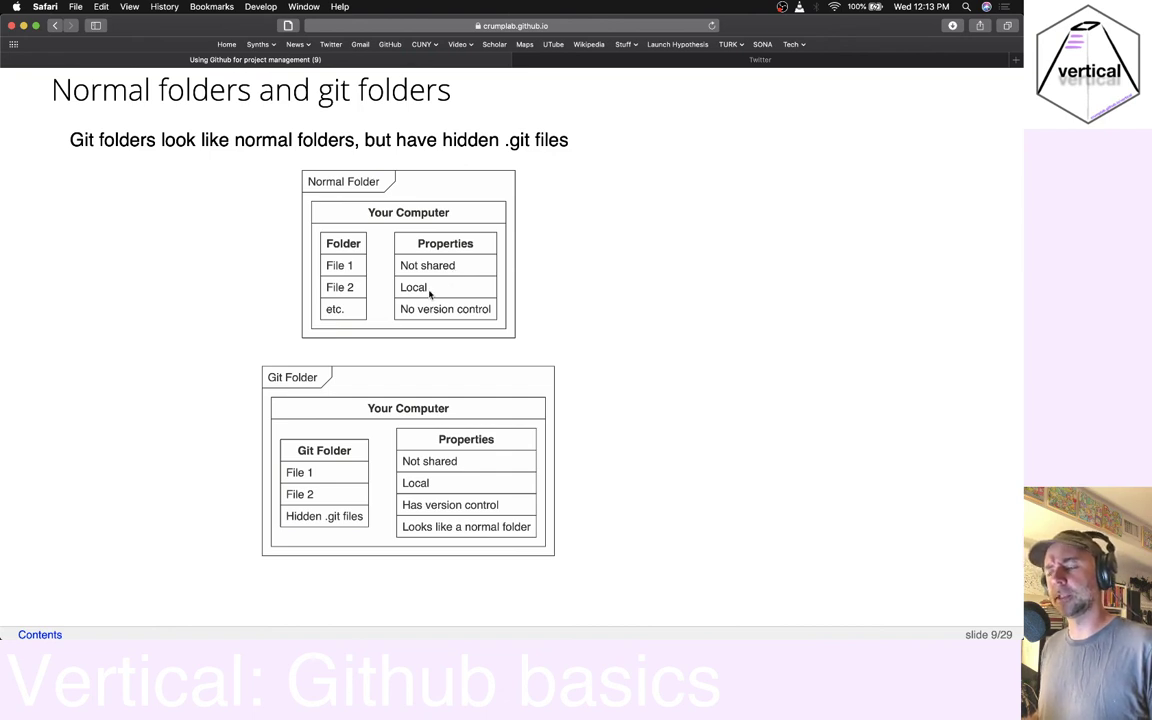
pyautogui.moveTo(456, 308)
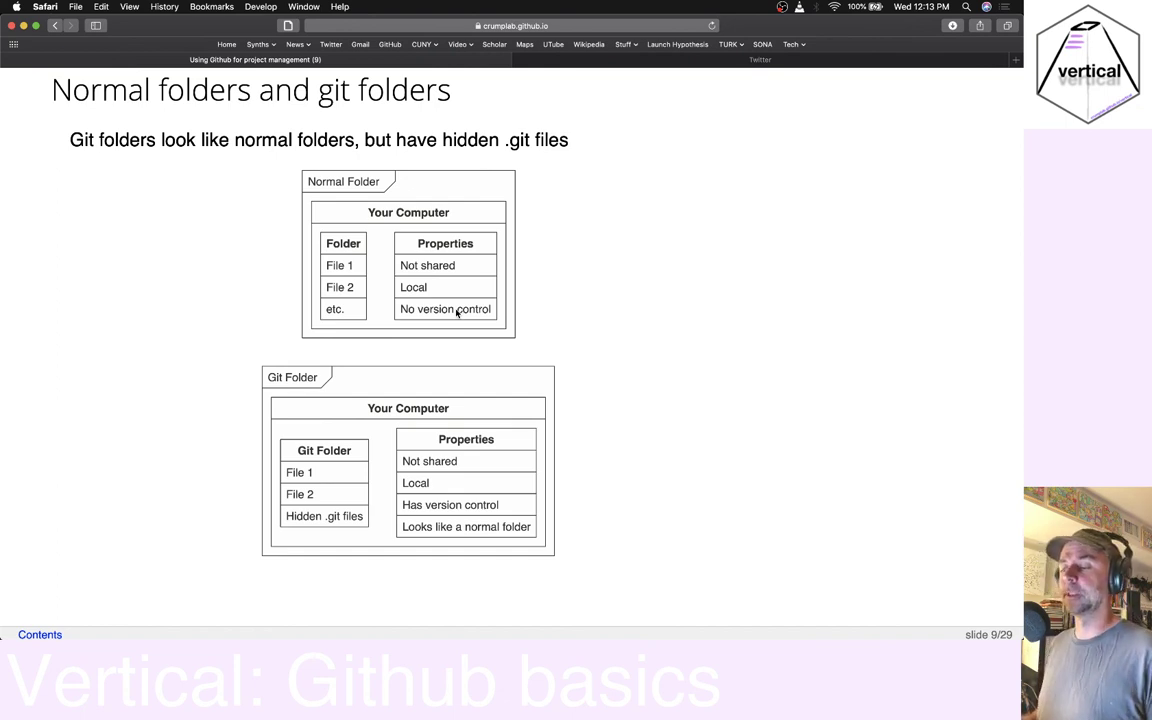
pyautogui.moveTo(320, 368)
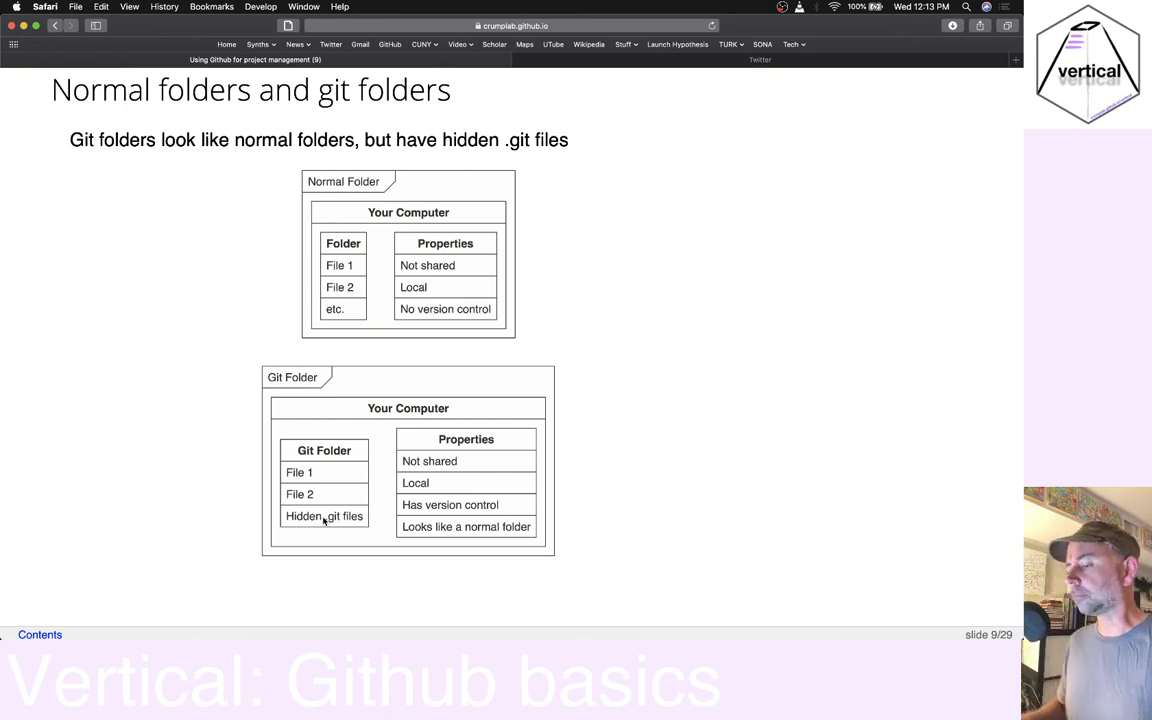
pyautogui.moveTo(484, 466)
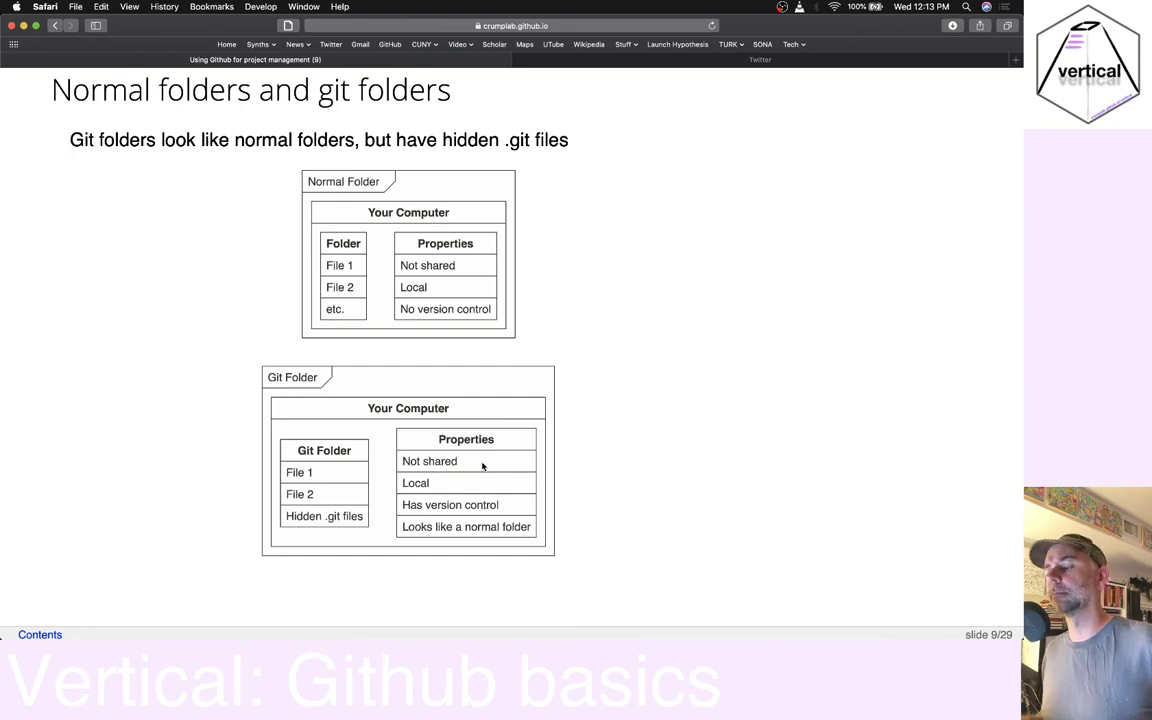
pyautogui.moveTo(476, 486)
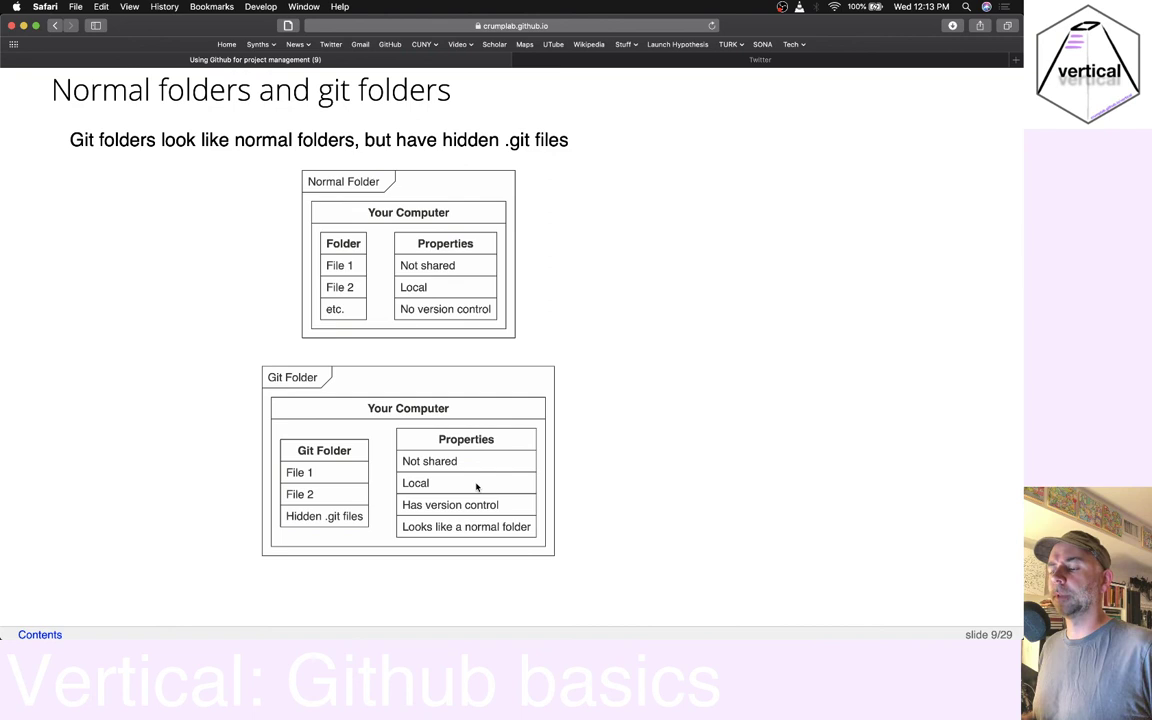
pyautogui.moveTo(490, 510)
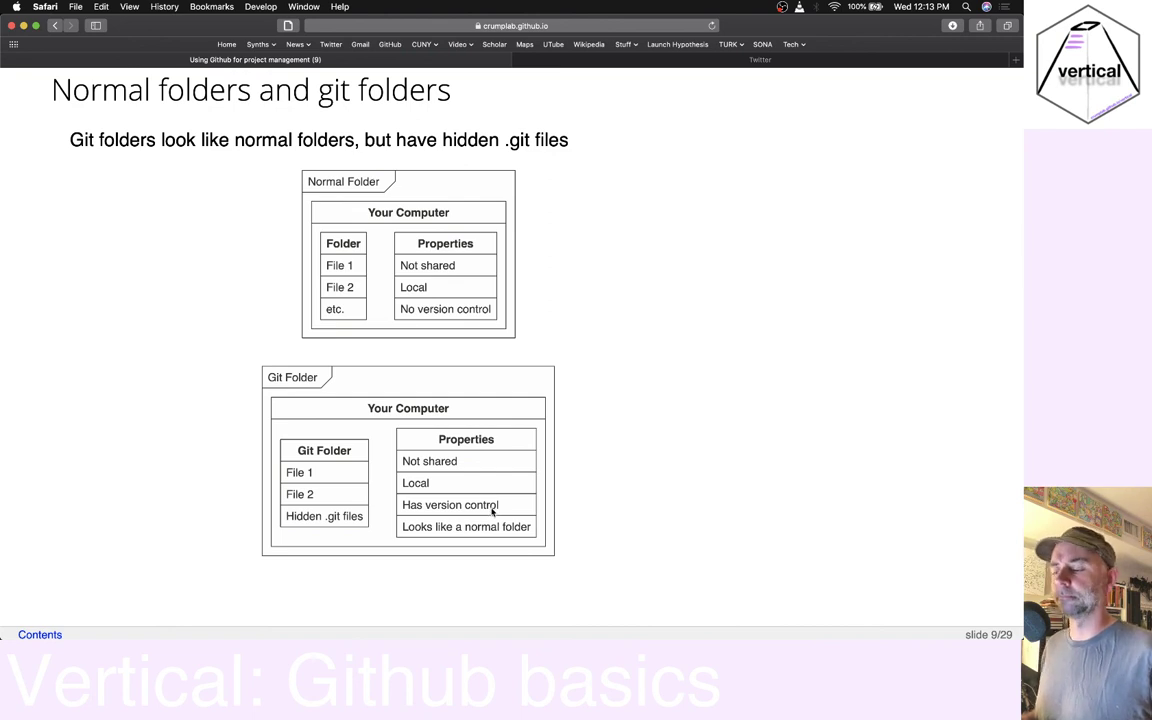
pyautogui.press('right')
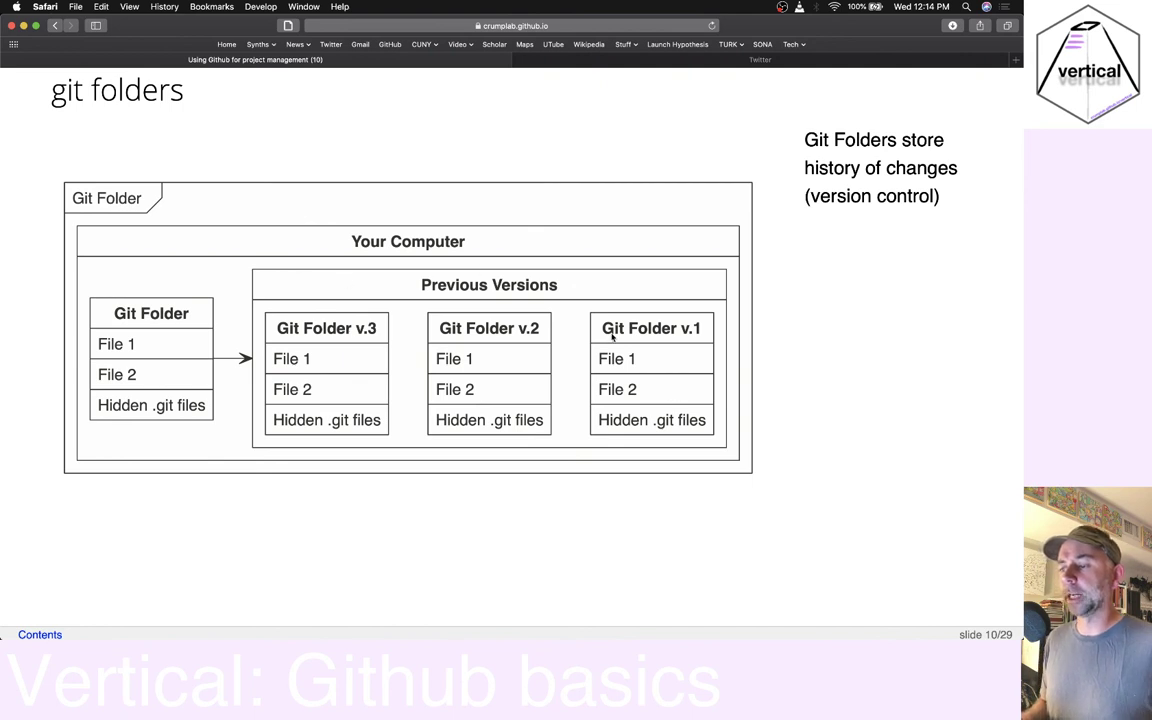
pyautogui.moveTo(706, 370)
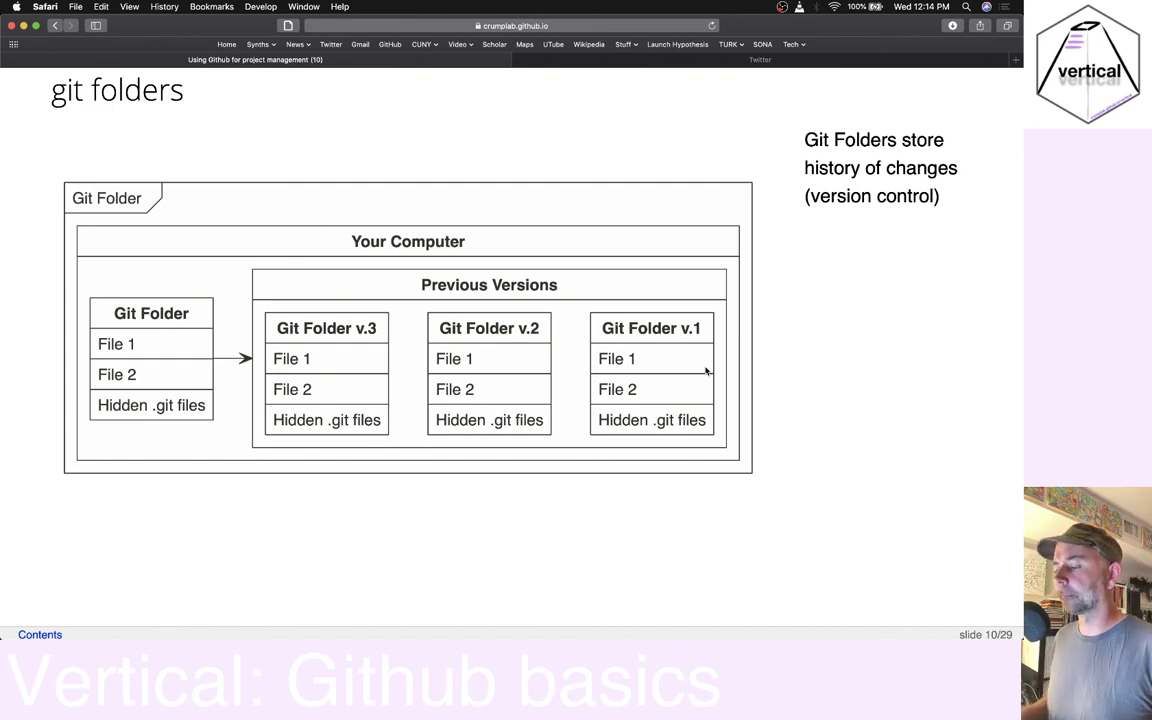
# Advance from the git folders slide to slide 11 on git master and branches
pyautogui.press('right')
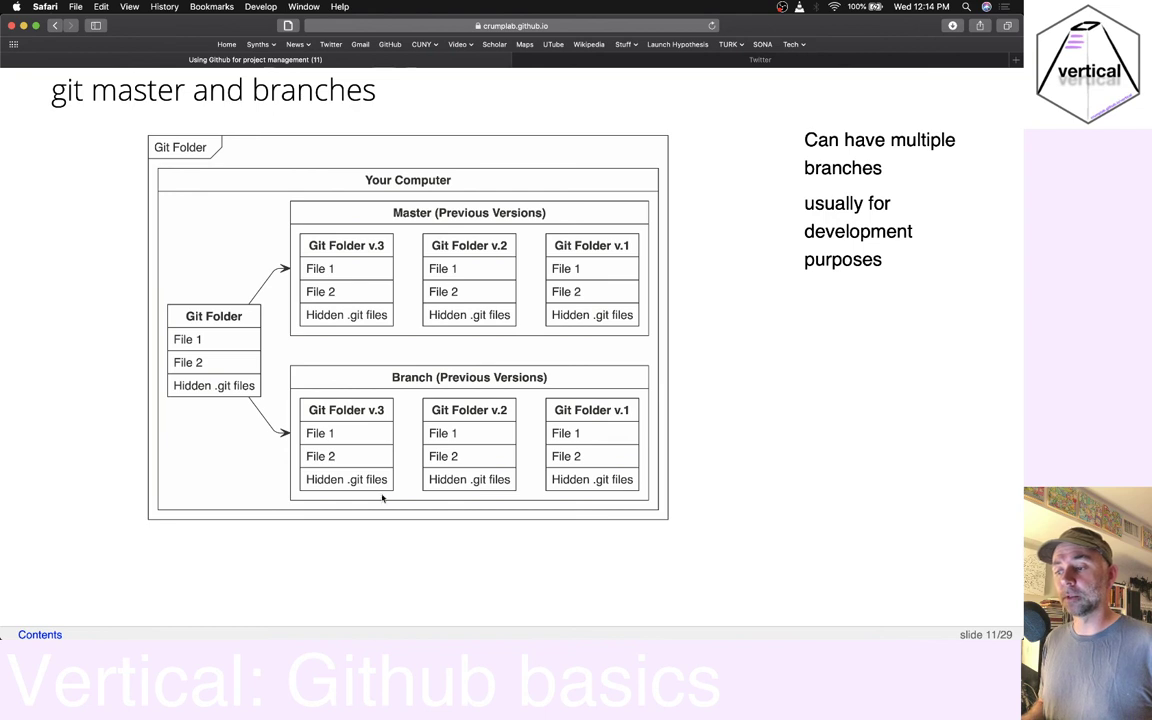
pyautogui.moveTo(652, 298)
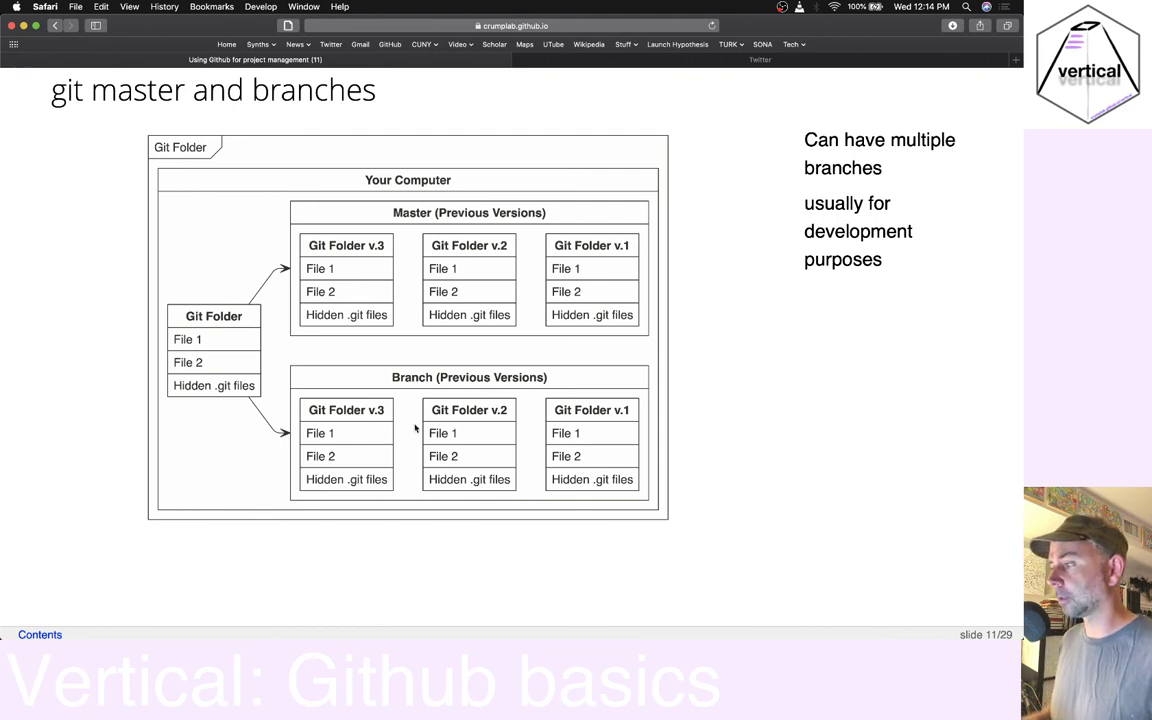
pyautogui.moveTo(560, 276)
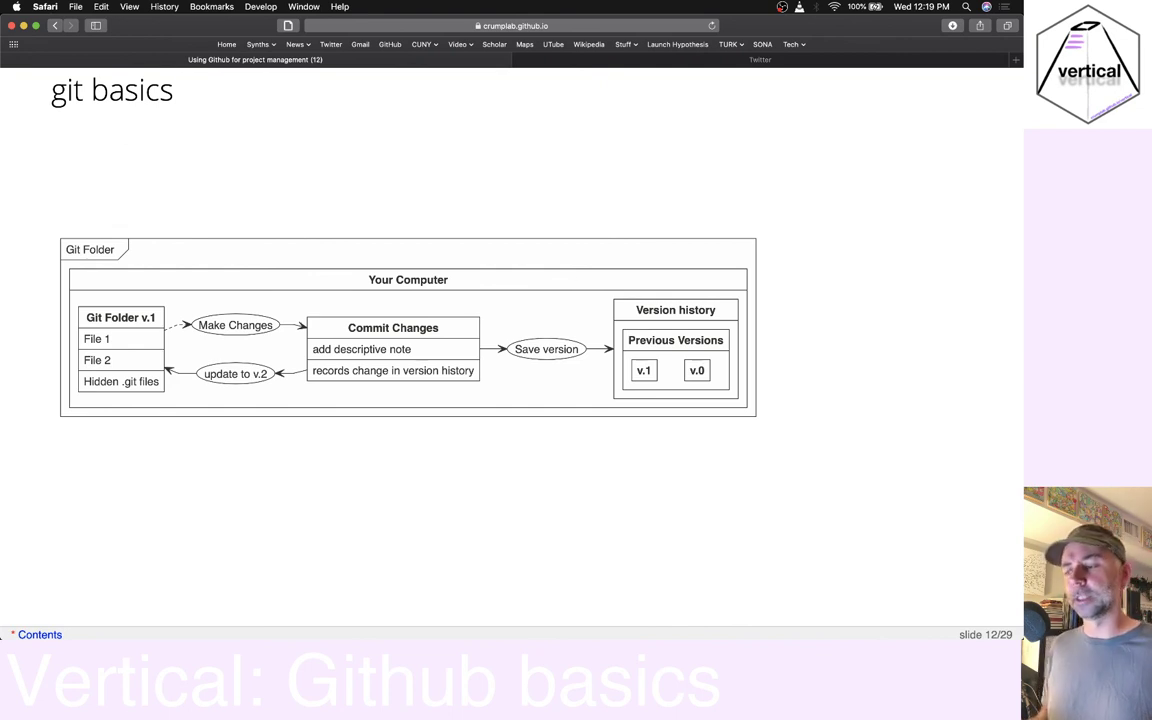
pyautogui.moveTo(396, 344)
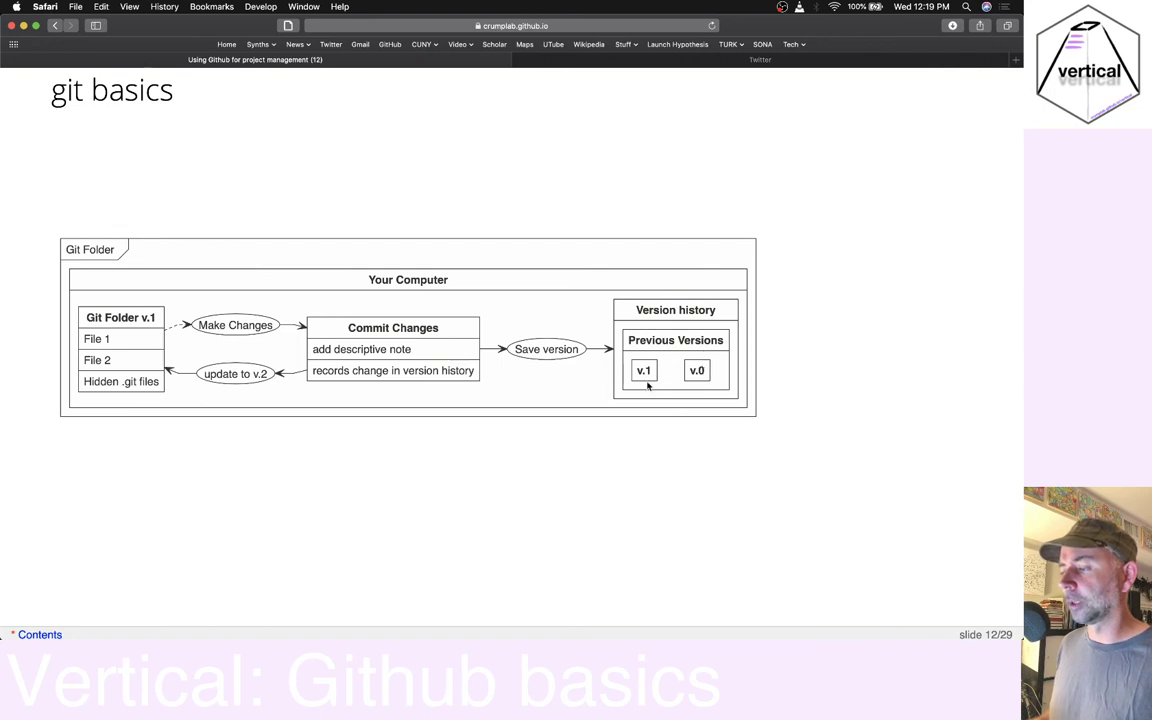
pyautogui.moveTo(718, 364)
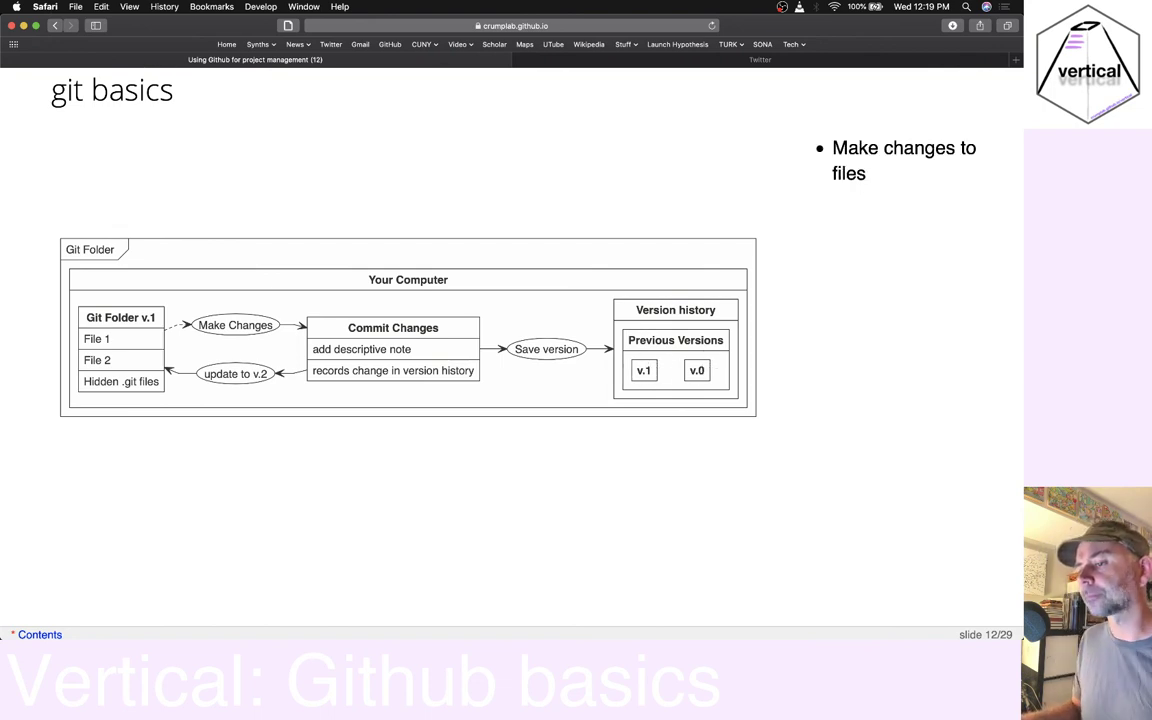
pyautogui.press('right')
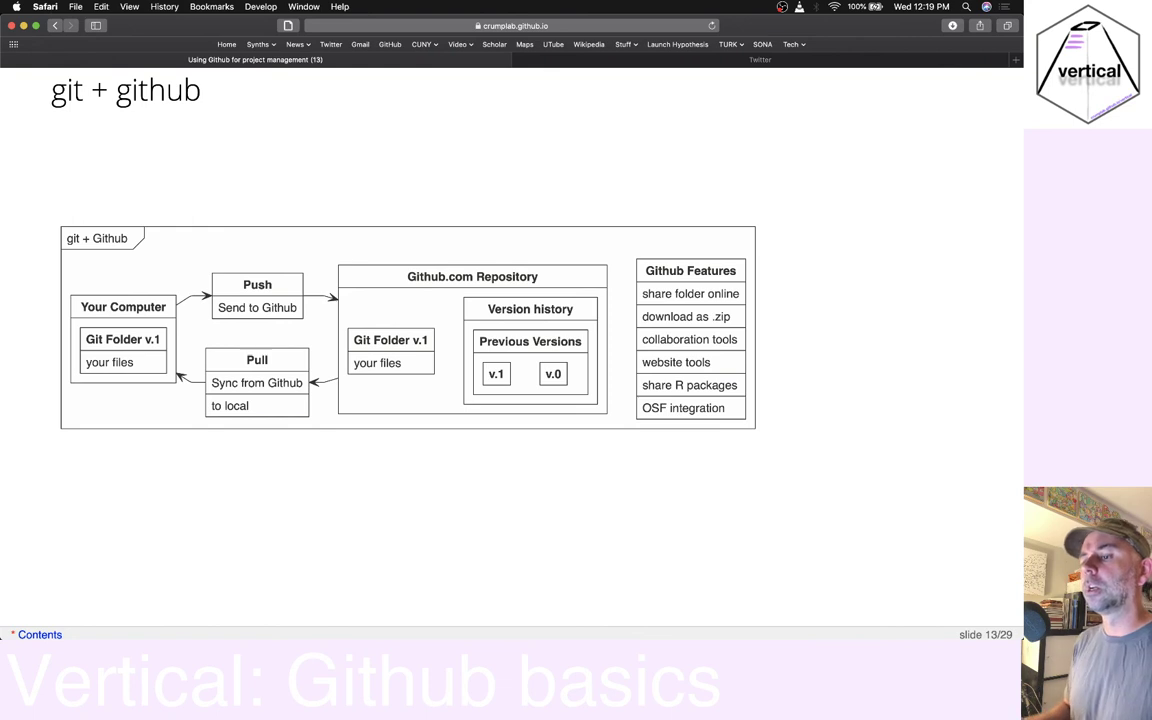
pyautogui.moveTo(198, 370)
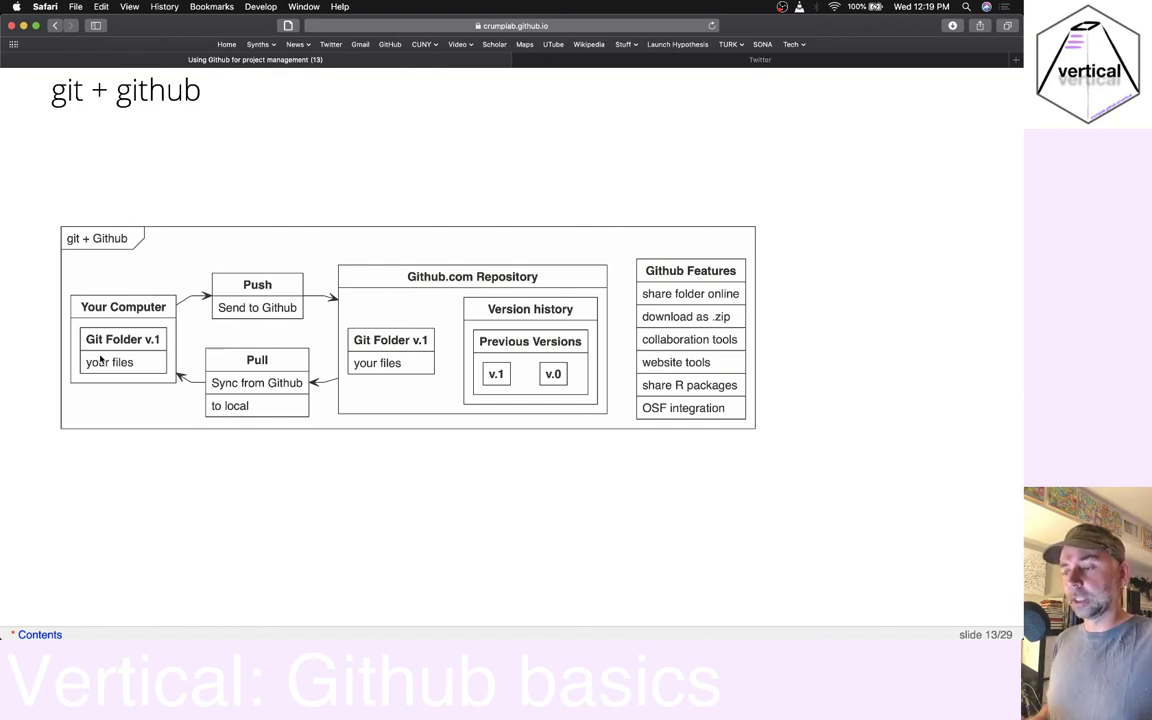
pyautogui.moveTo(210, 280)
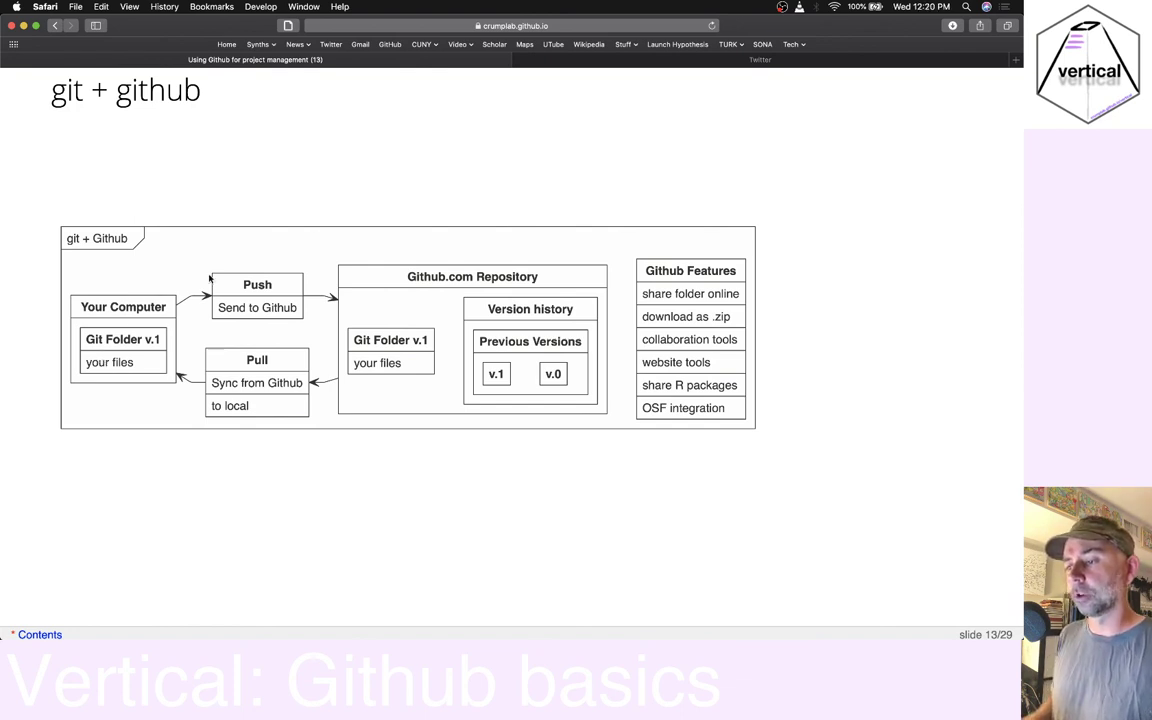
pyautogui.moveTo(88, 350)
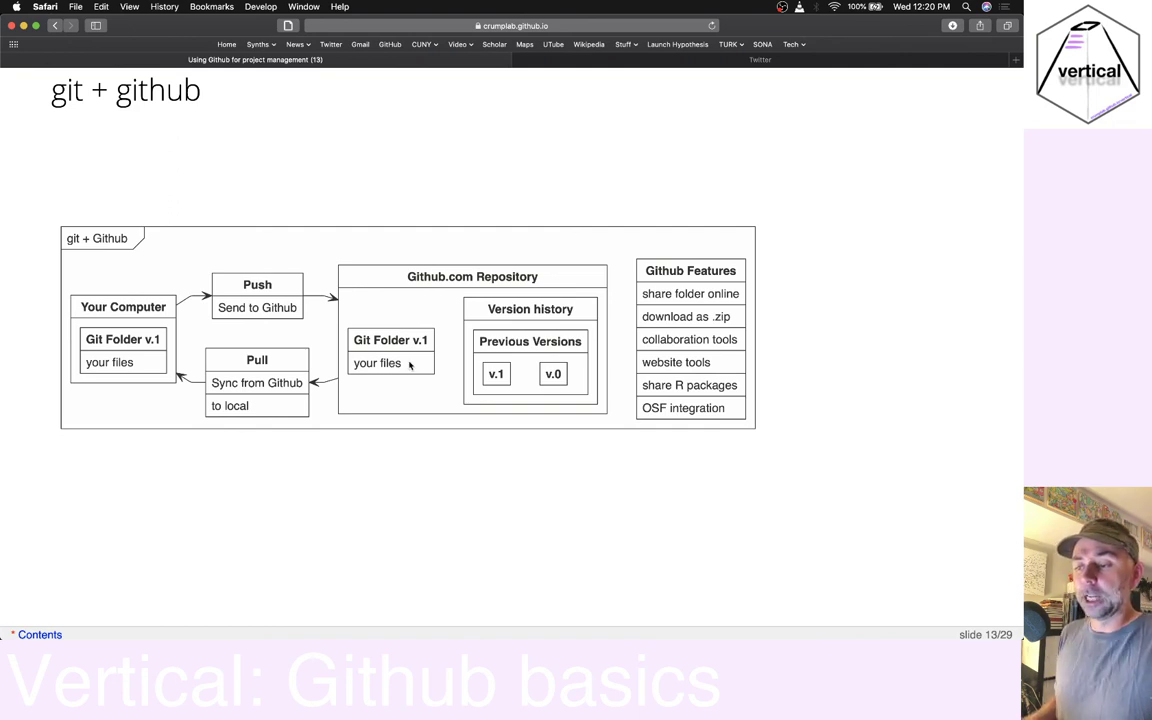
pyautogui.moveTo(160, 380)
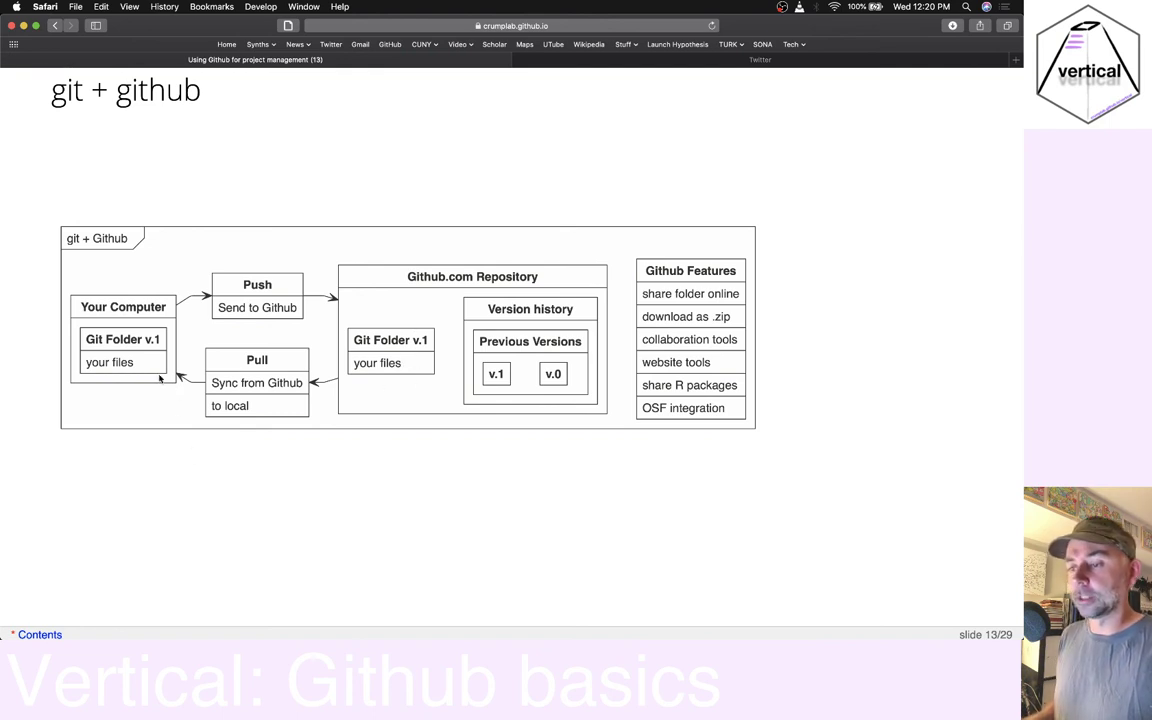
pyautogui.moveTo(80, 384)
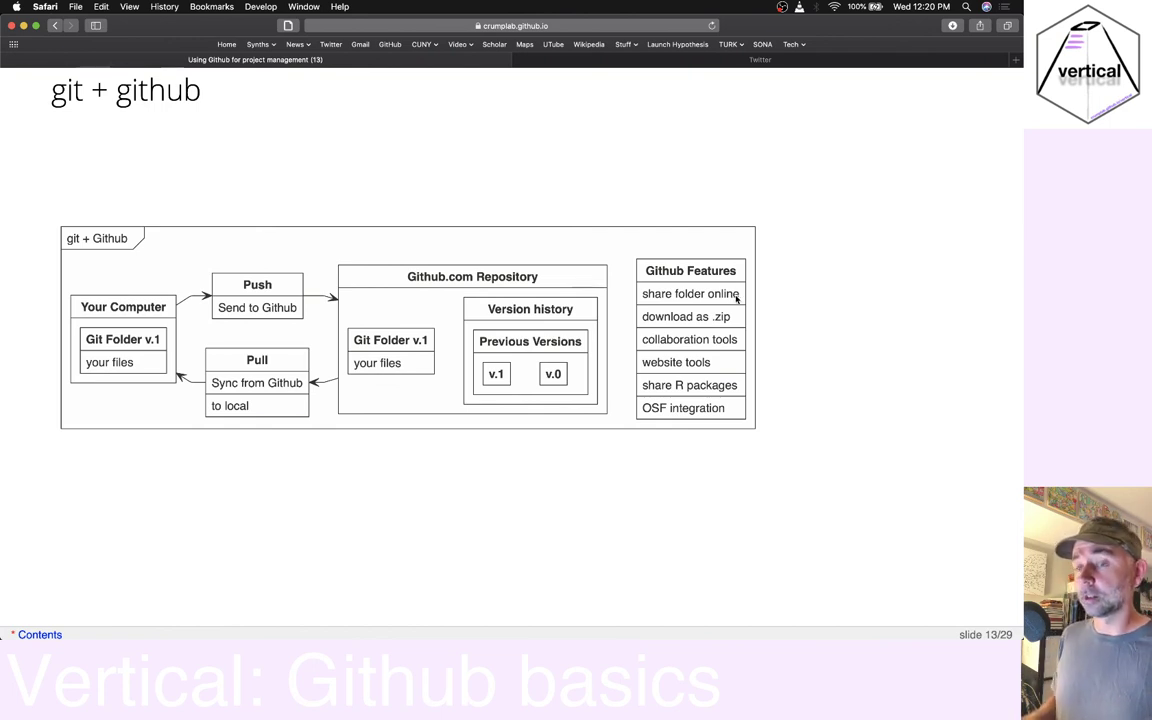
pyautogui.moveTo(762, 300)
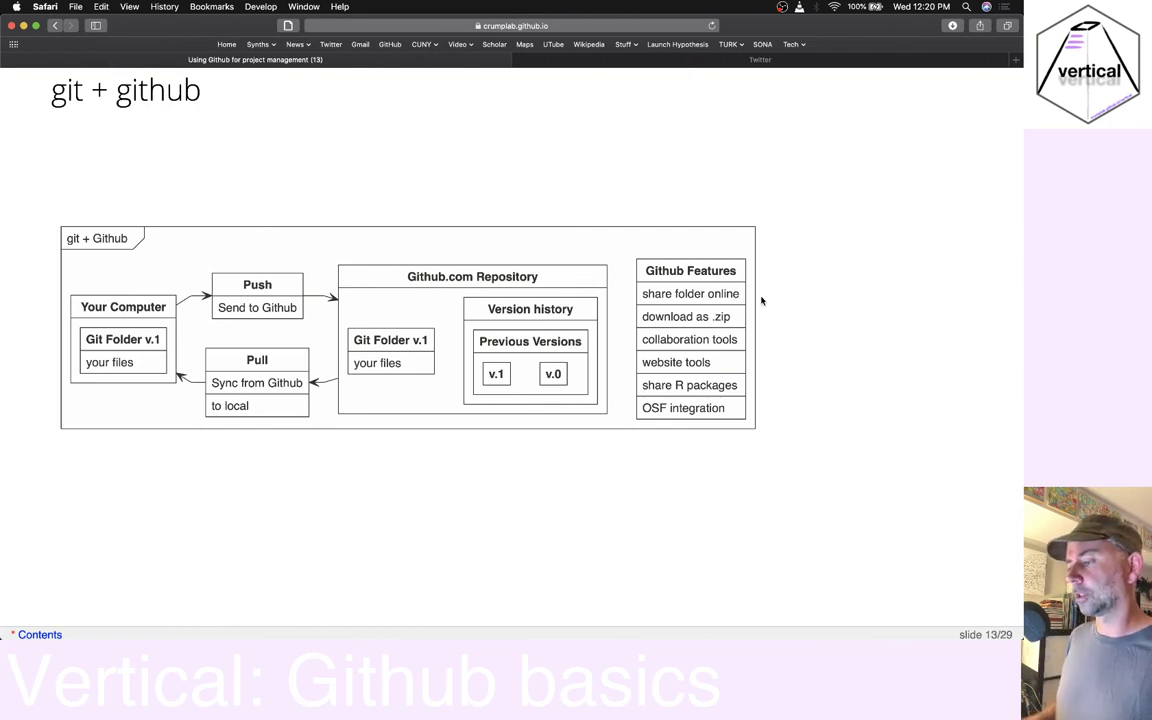
pyautogui.moveTo(690, 308)
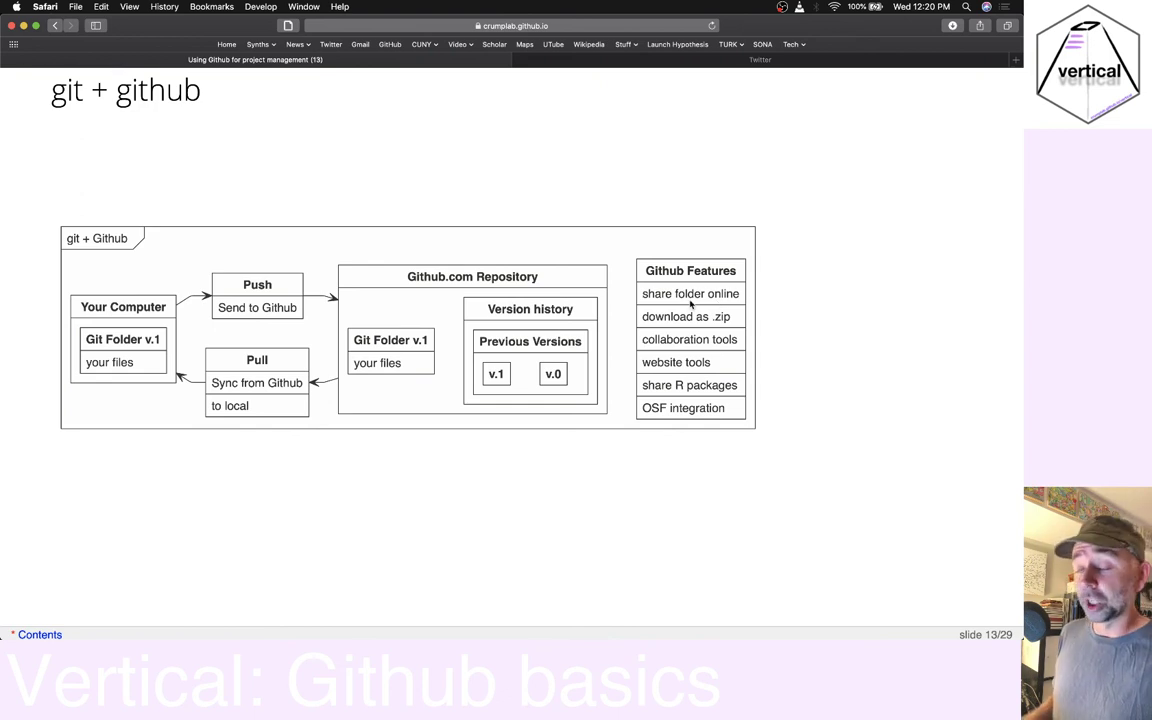
pyautogui.moveTo(694, 300)
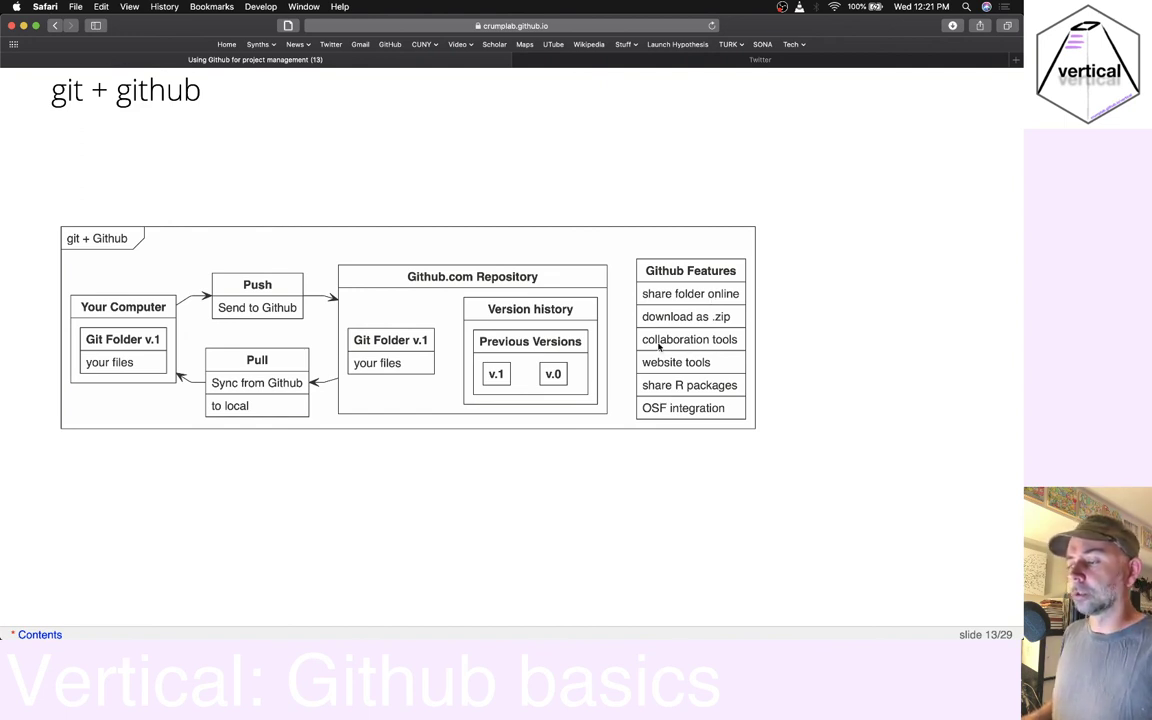
pyautogui.moveTo(680, 364)
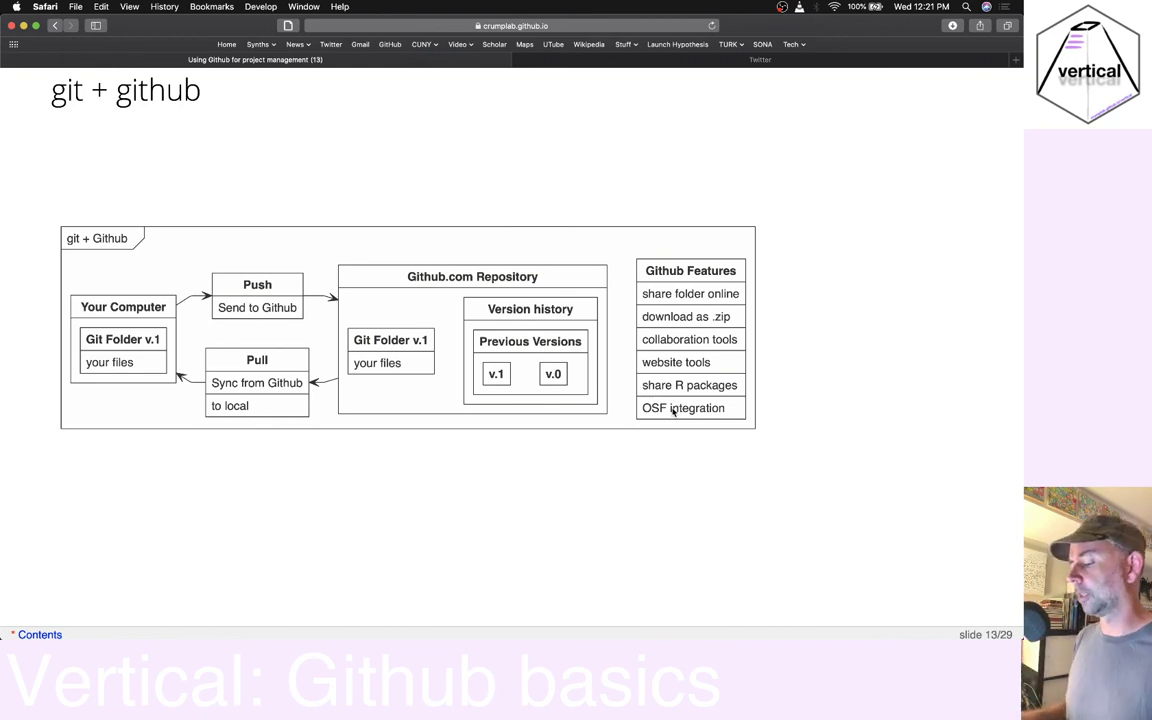
pyautogui.press('right')
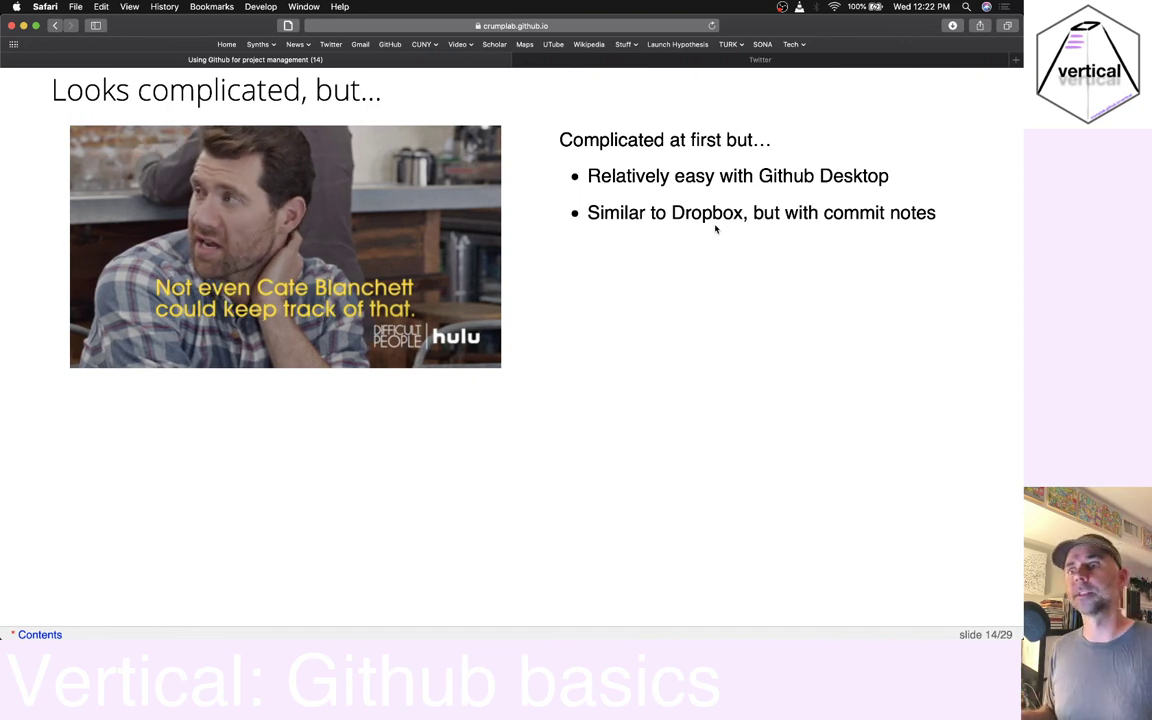
# Advance to slide 15, 'Create a new git folder from RStudio'
pyautogui.press('right')
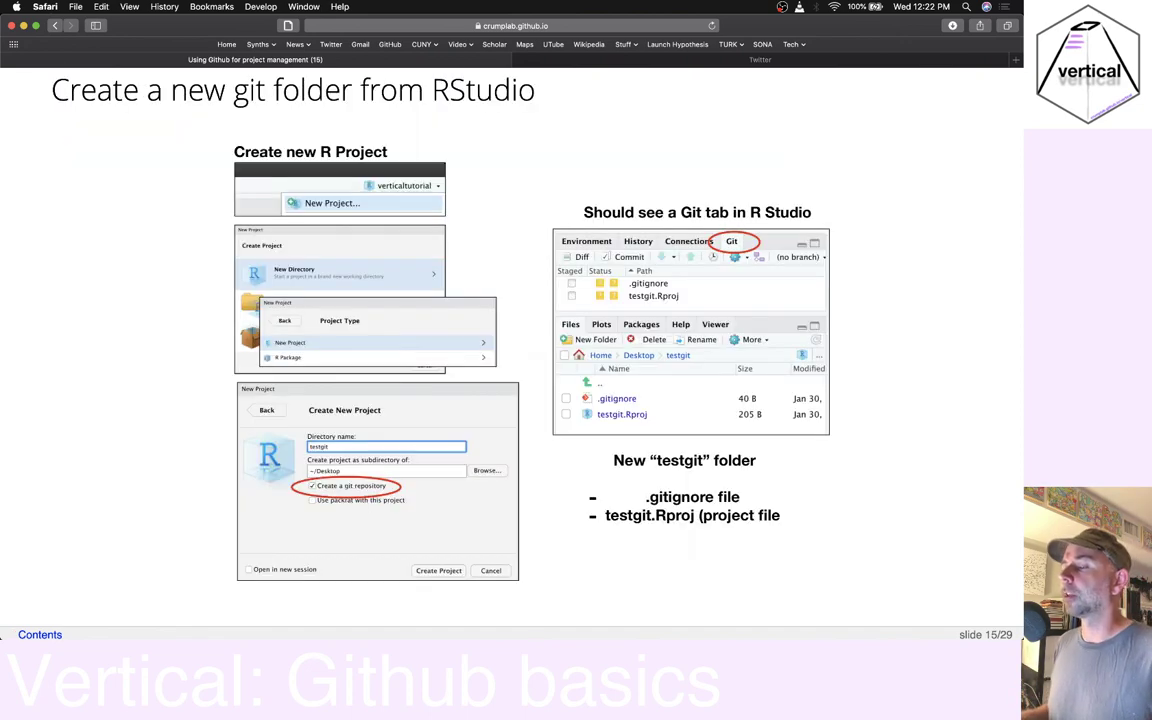